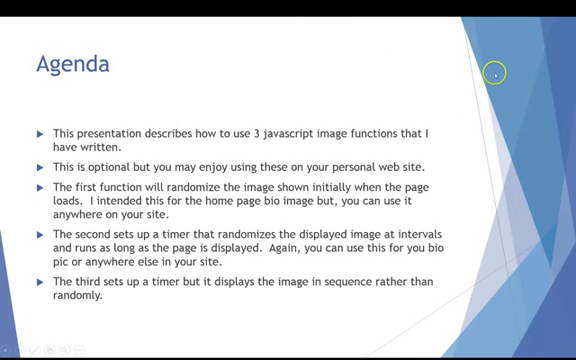
{"action": "mouse_move", "coordinate": [444, 75]}
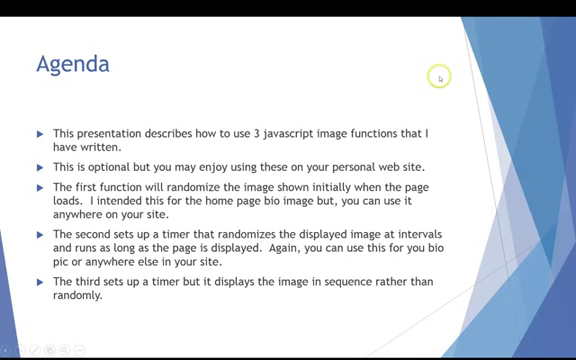
{"action": "mouse_move", "coordinate": [447, 88]}
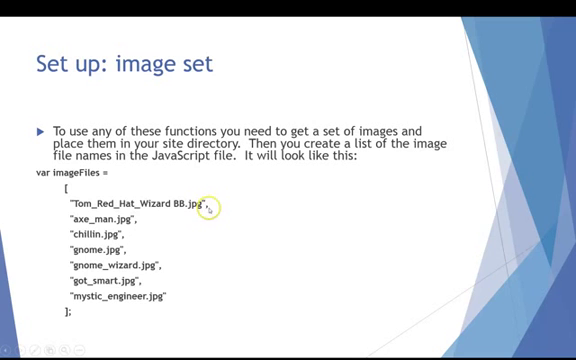
{"action": "mouse_move", "coordinate": [317, 207]}
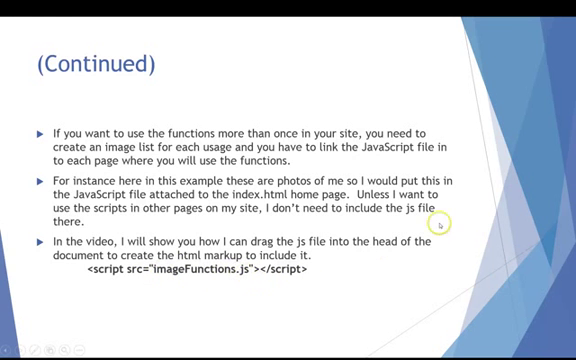
{"action": "mouse_move", "coordinate": [510, 205]}
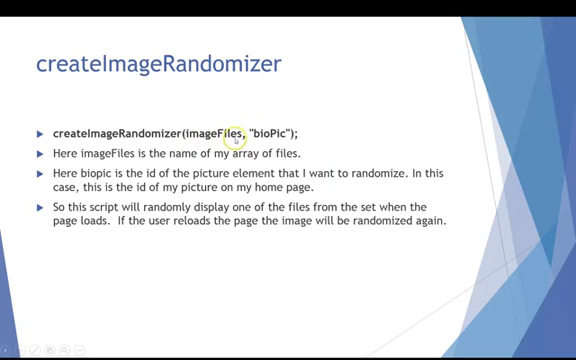
{"action": "mouse_move", "coordinate": [348, 135]}
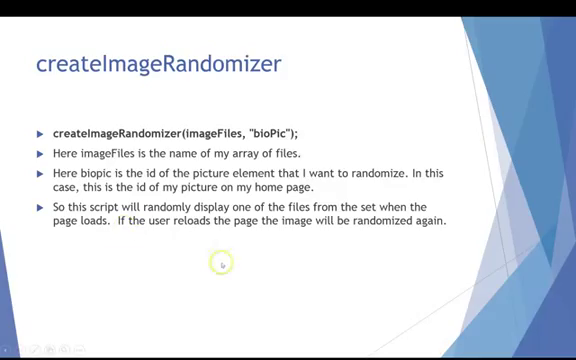
{"action": "mouse_move", "coordinate": [413, 120]}
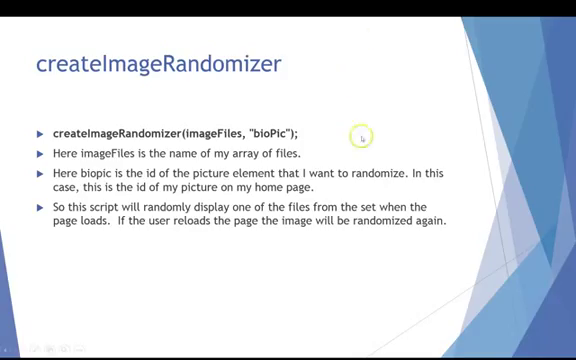
{"action": "mouse_move", "coordinate": [400, 114]}
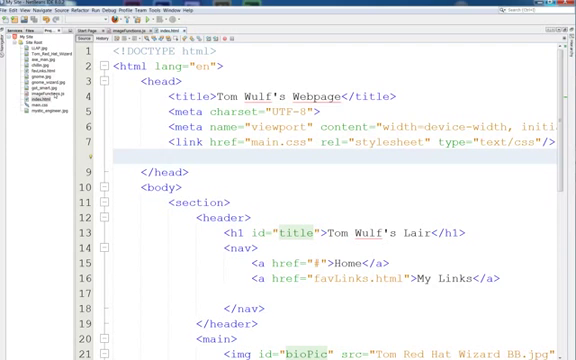
Place the cursor on the empty line inside the head of index.html
{"action": "left_click", "coordinate": [40, 55]}
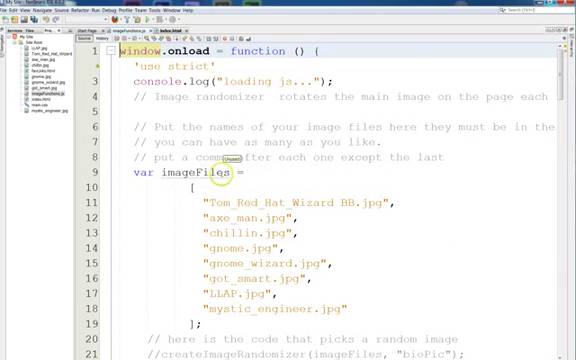
Scroll through imageFunctions.js past the imageFiles array to the commented image function calls
{"action": "scroll", "scroll_direction": "down", "scroll_amount": 3}
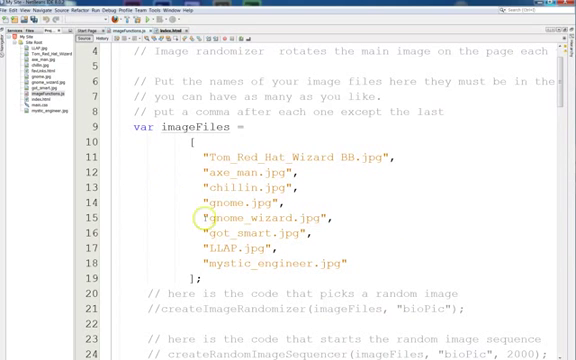
{"action": "scroll", "scroll_direction": "down", "scroll_amount": 3}
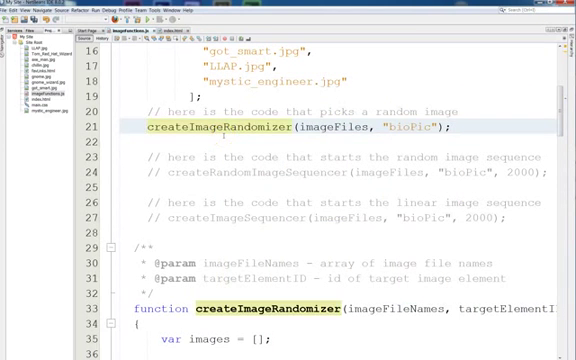
Scroll up in imageFunctions.js with createImageRandomizer uncommented and sequencer calls commented
{"action": "scroll", "scroll_direction": "up", "scroll_amount": 3}
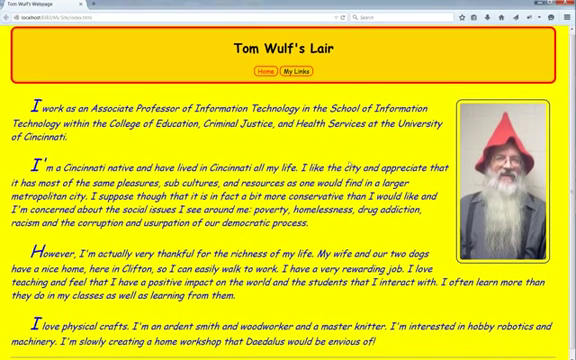
Scroll the Firefox homepage and right-click the page beside the bio picture
{"action": "scroll", "scroll_direction": "down", "scroll_amount": 3}
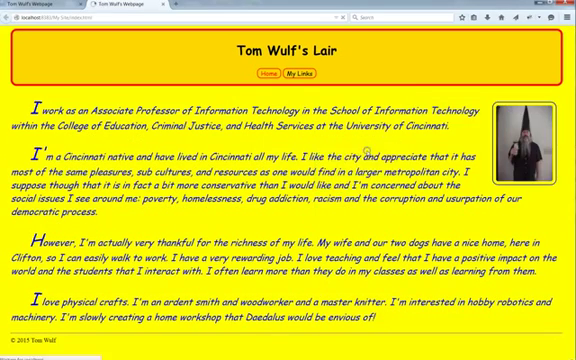
{"action": "right_click", "coordinate": [530, 130]}
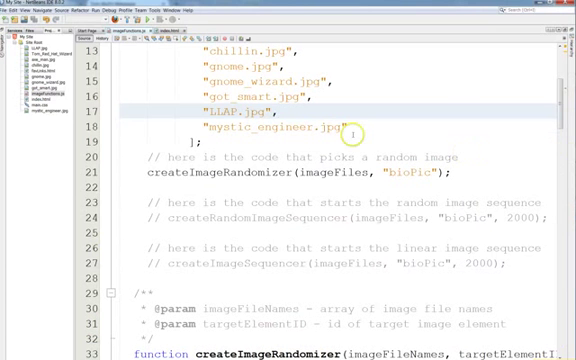
Click into imageFunctions.js at the image function calls in NetBeans
{"action": "left_click", "coordinate": [146, 172]}
{"action": "type", "text": "// "}
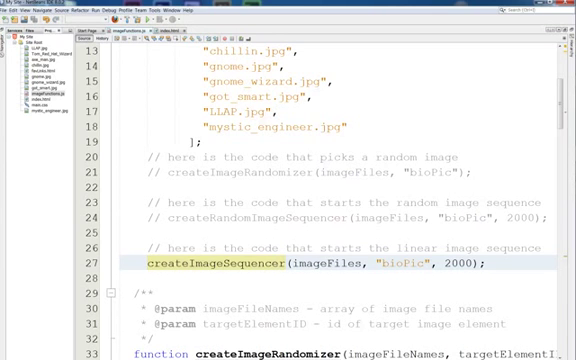
Scroll up in imageFunctions.js with createImageSequencer(imageFiles, "bioPic", 2000) active
{"action": "scroll", "scroll_direction": "up", "scroll_amount": 3}
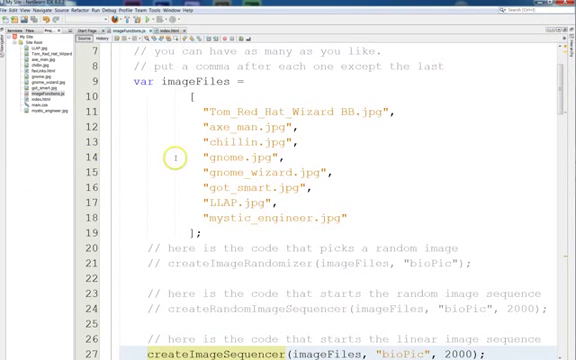
Scroll to the top of imageFunctions.js to show window.onload and the imageFiles list
{"action": "scroll", "scroll_direction": "up", "scroll_amount": 3}
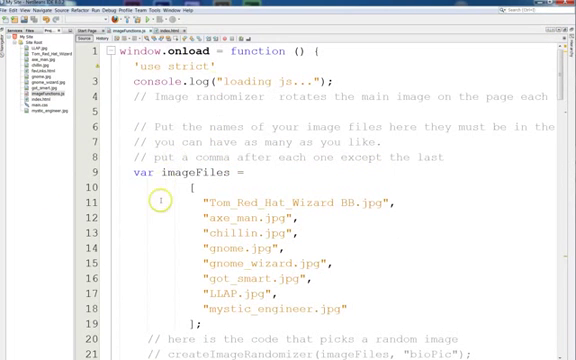